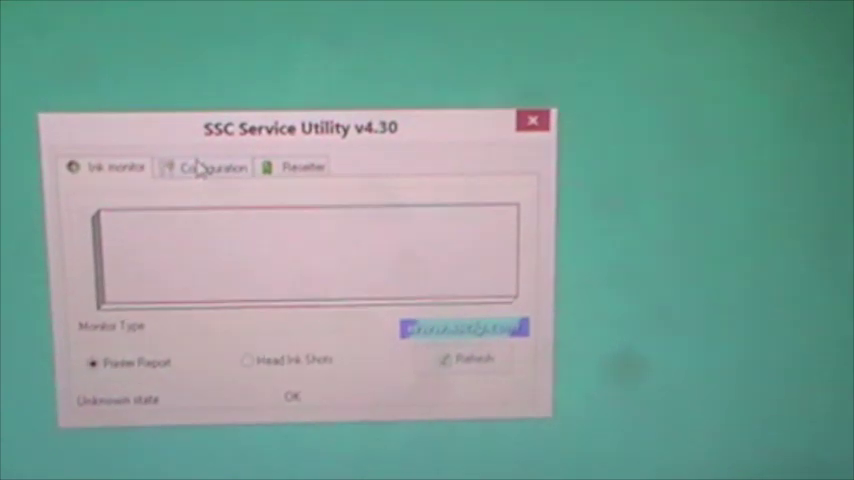
Show the Configuration settings and expand the Printer model list of Epson models
left_click(210, 168)
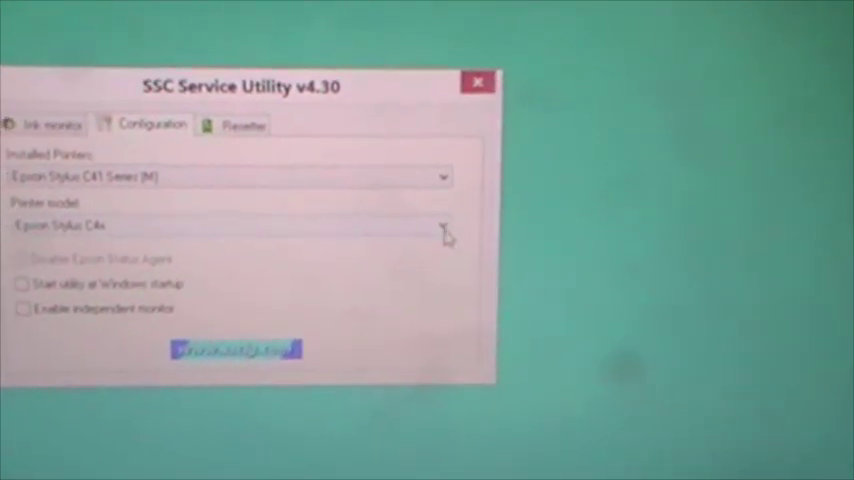
left_click(446, 228)
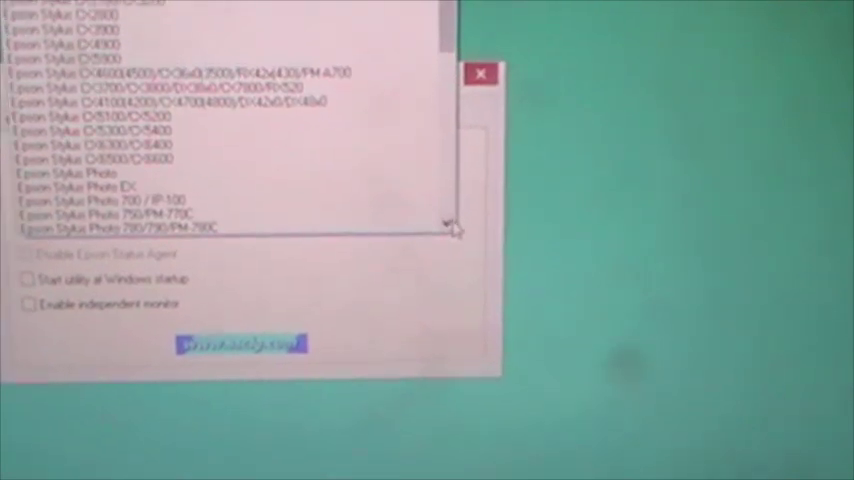